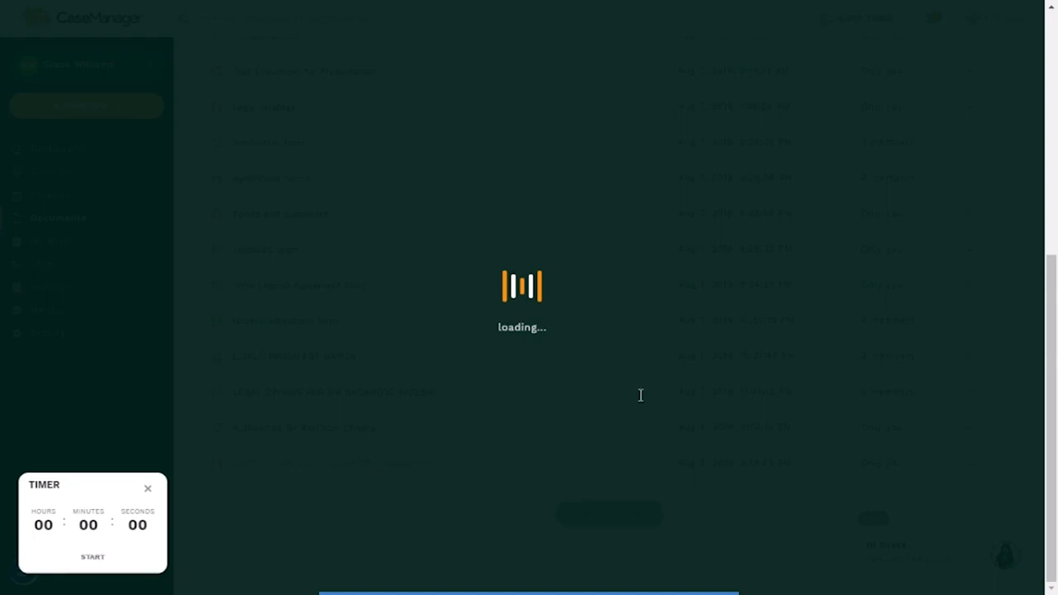
Start Send For Review on the Nagamoto Industries legal opinion draft from the File menu
left_click(93, 555)
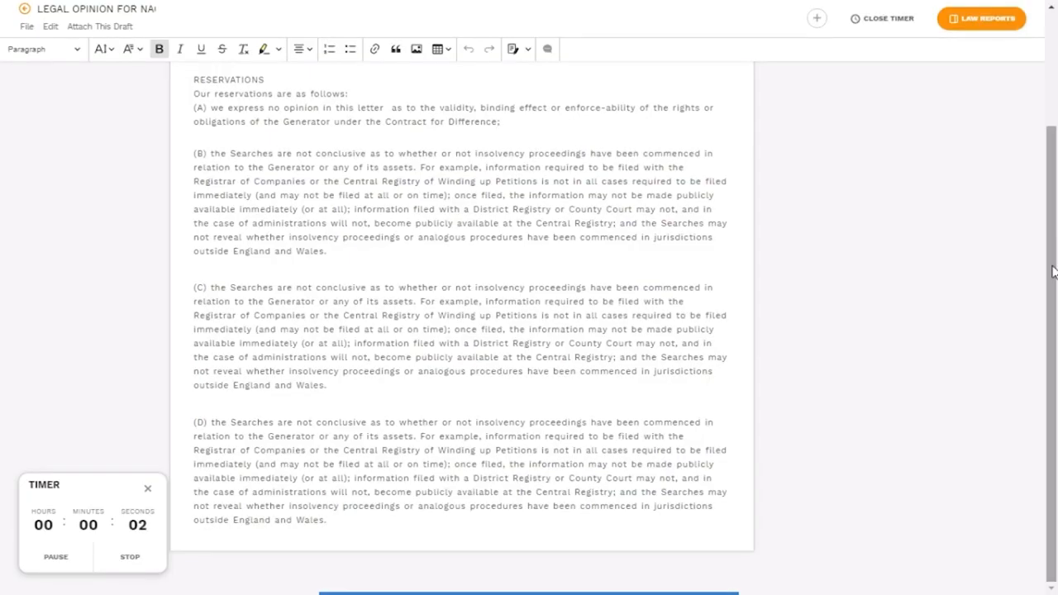
scroll("up", 3)
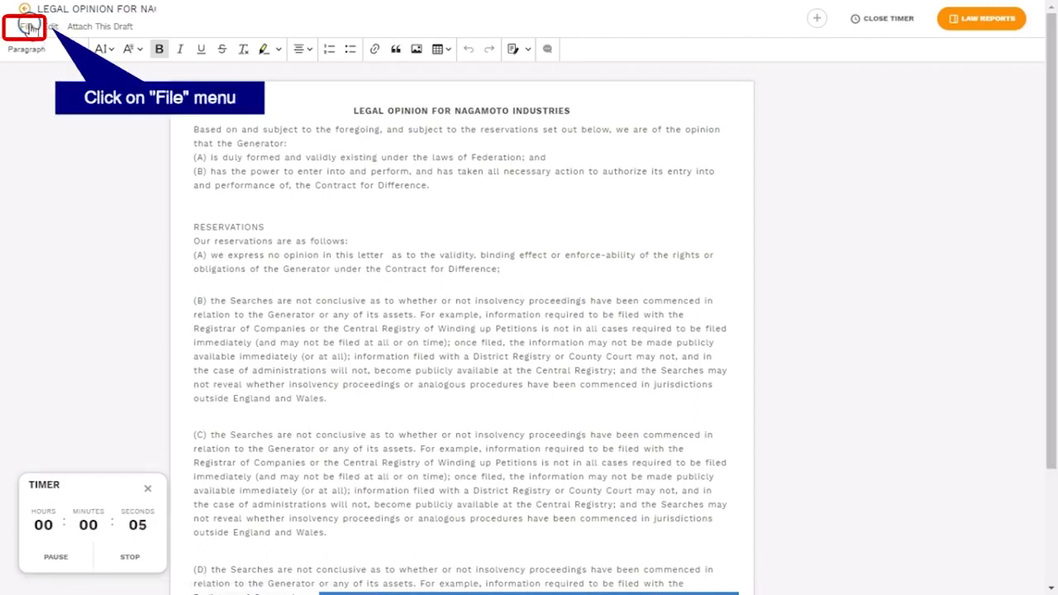
left_click(26, 27)
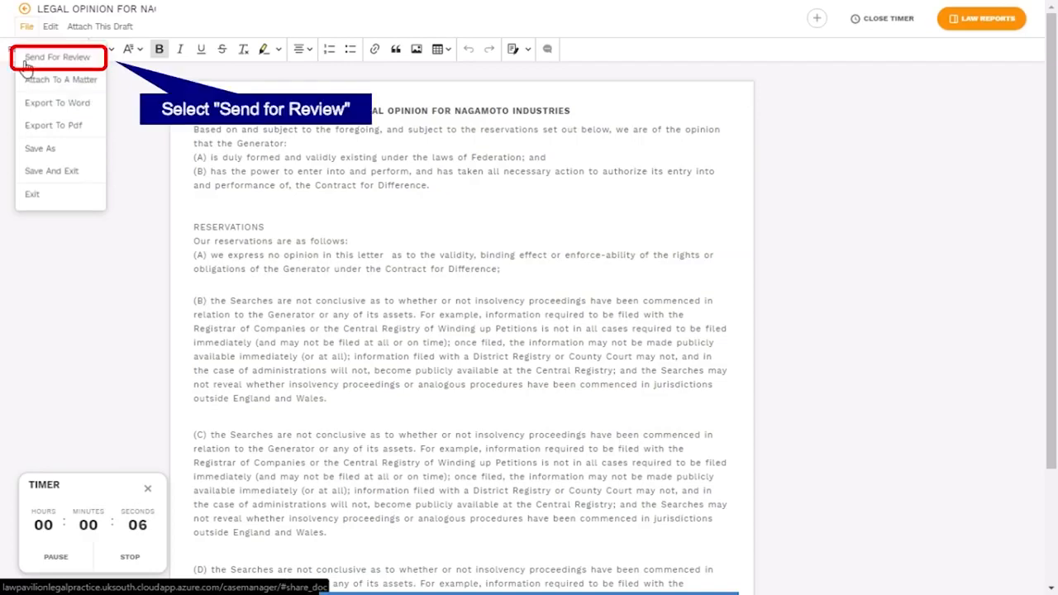
left_click(61, 59)
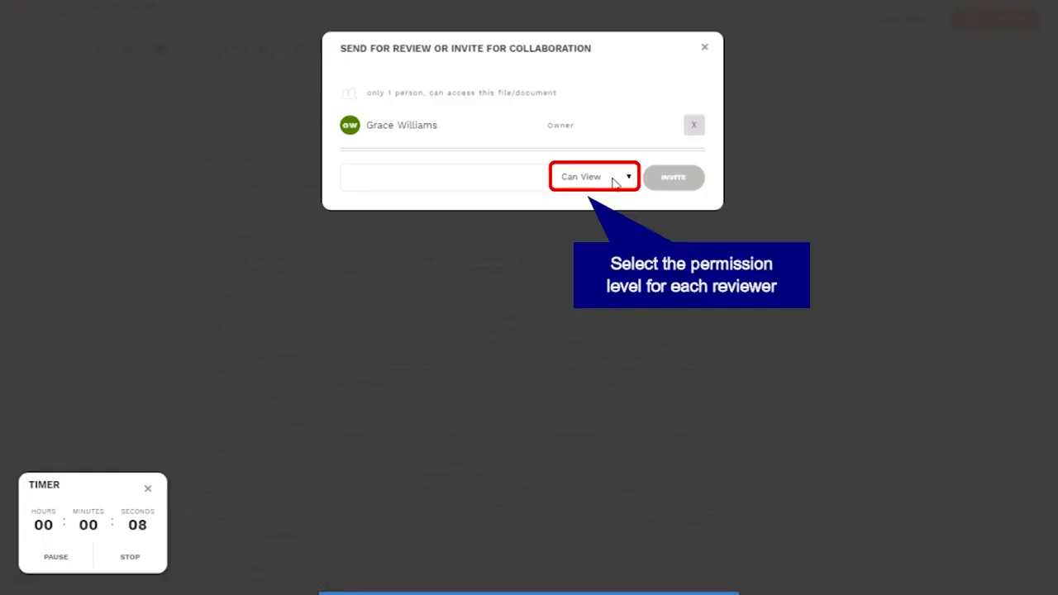
left_click(593, 175)
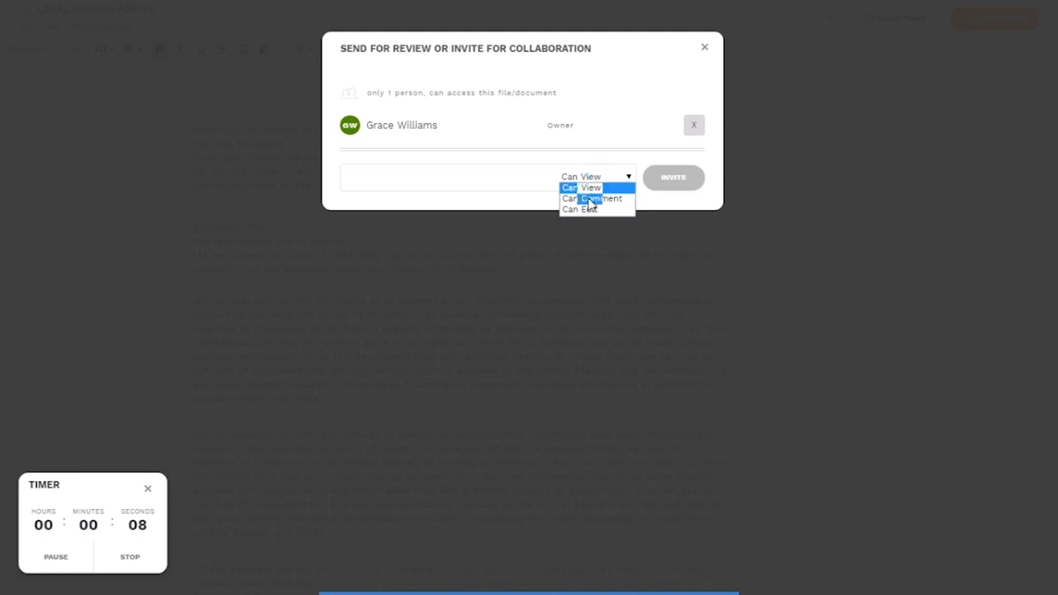
left_click(578, 209)
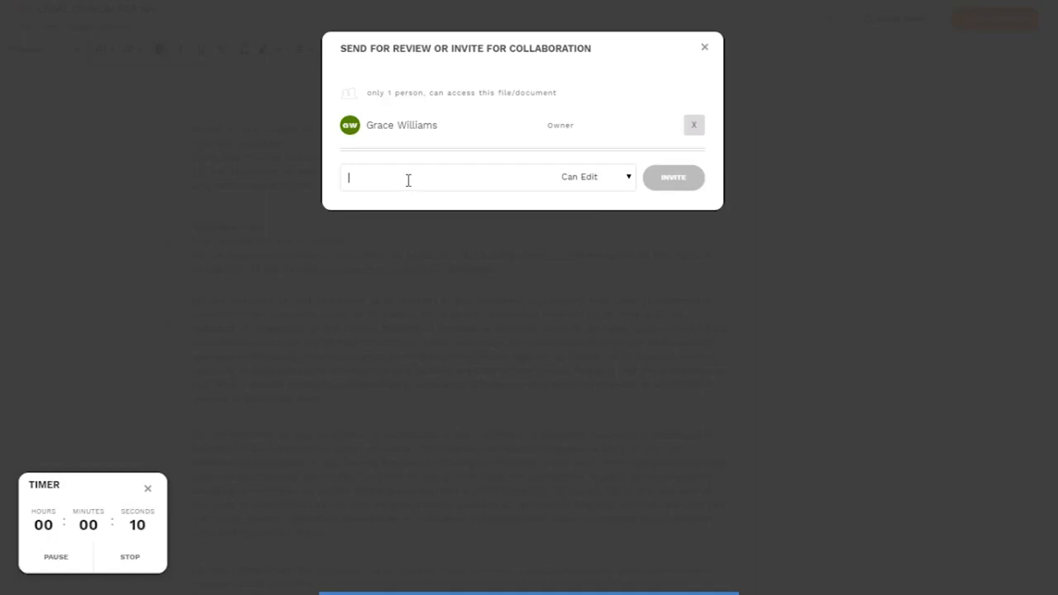
type("a")
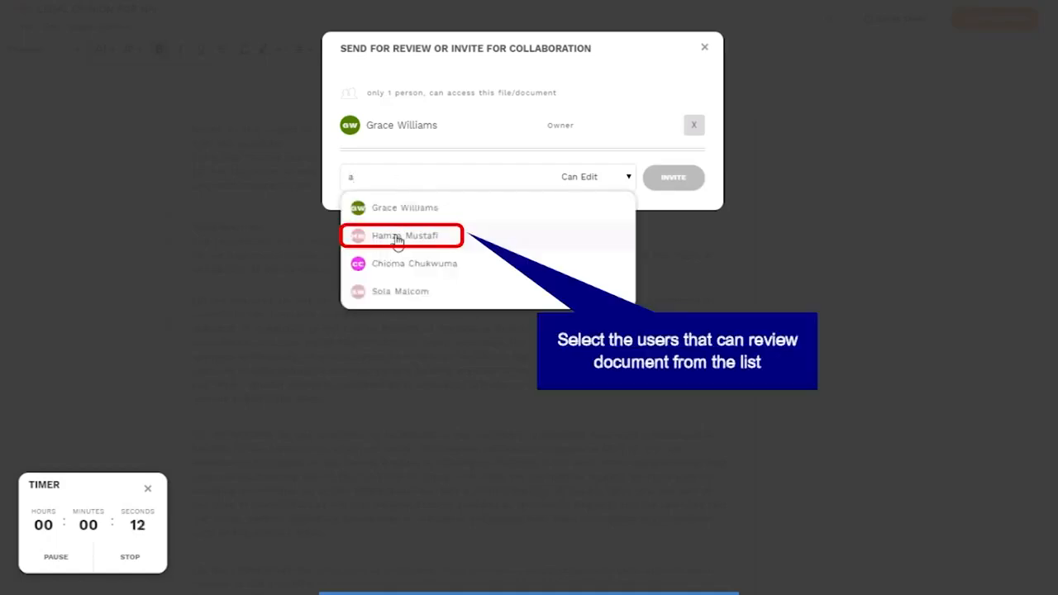
left_click(401, 235)
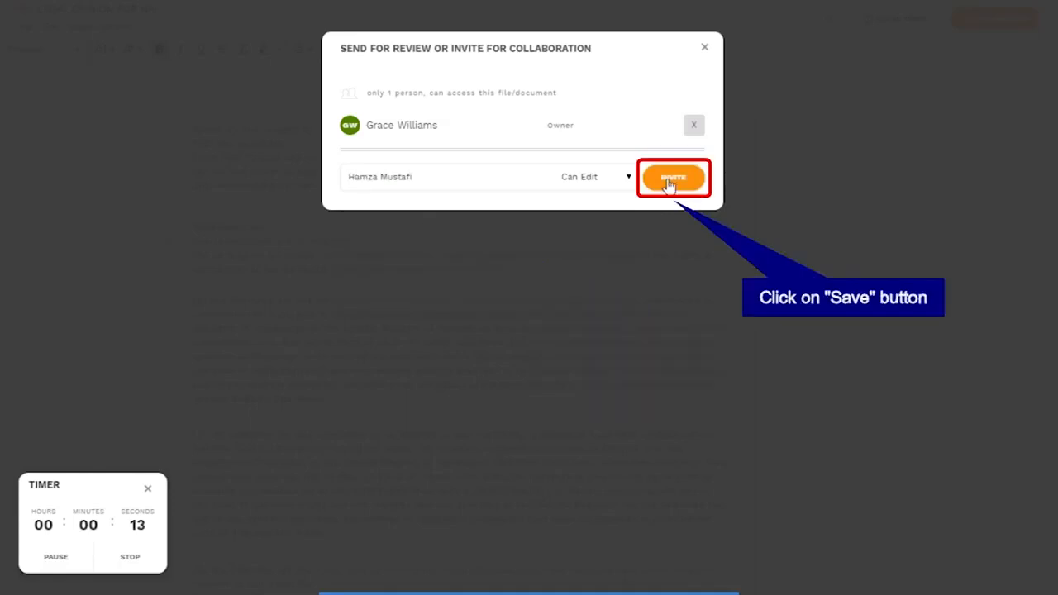
left_click(674, 178)
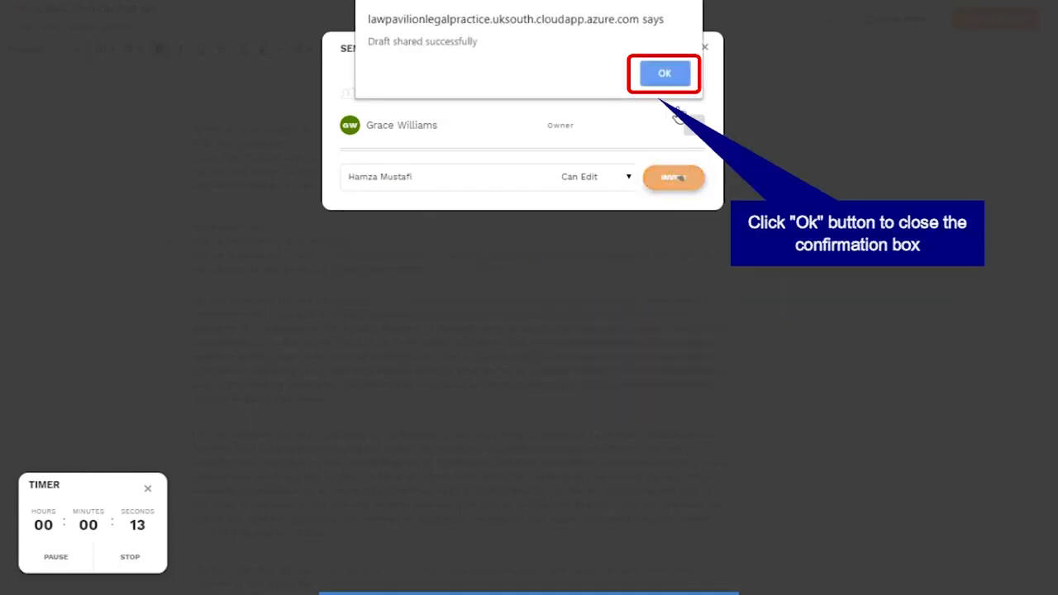
left_click(665, 73)
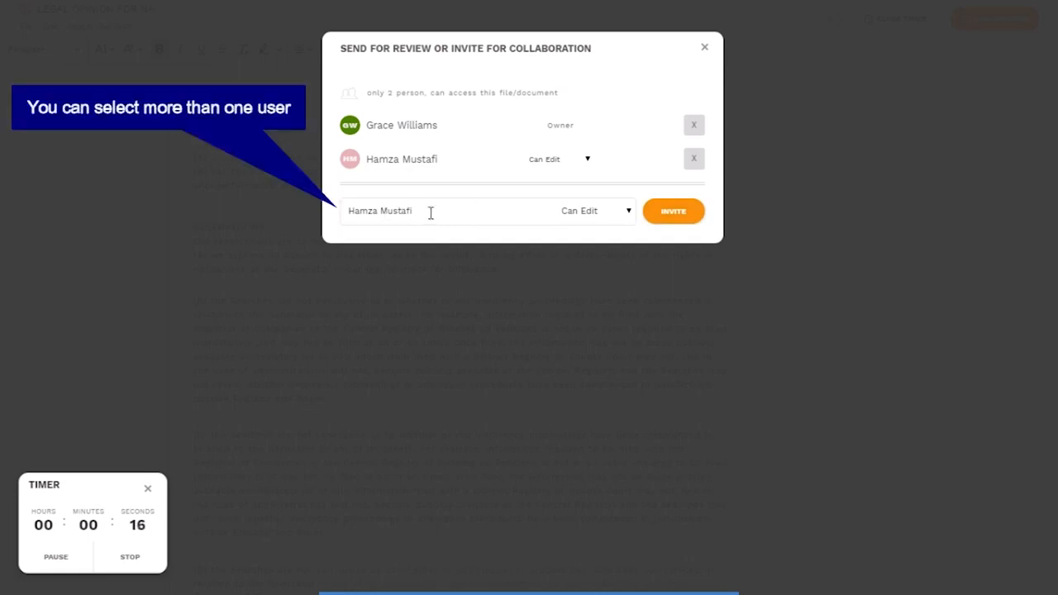
type("a Chukwuma")
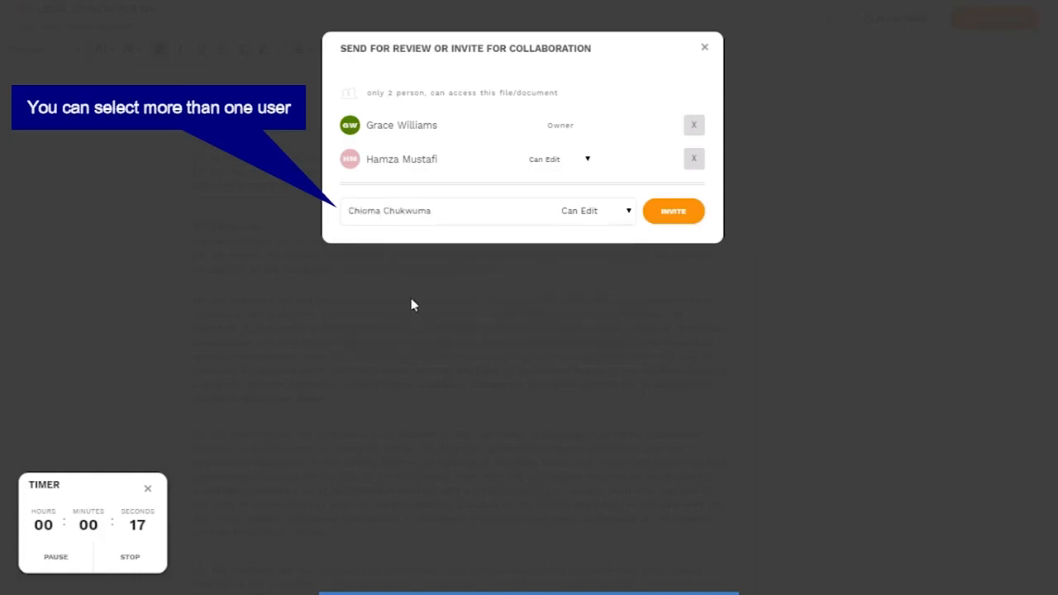
mouse_move(678, 218)
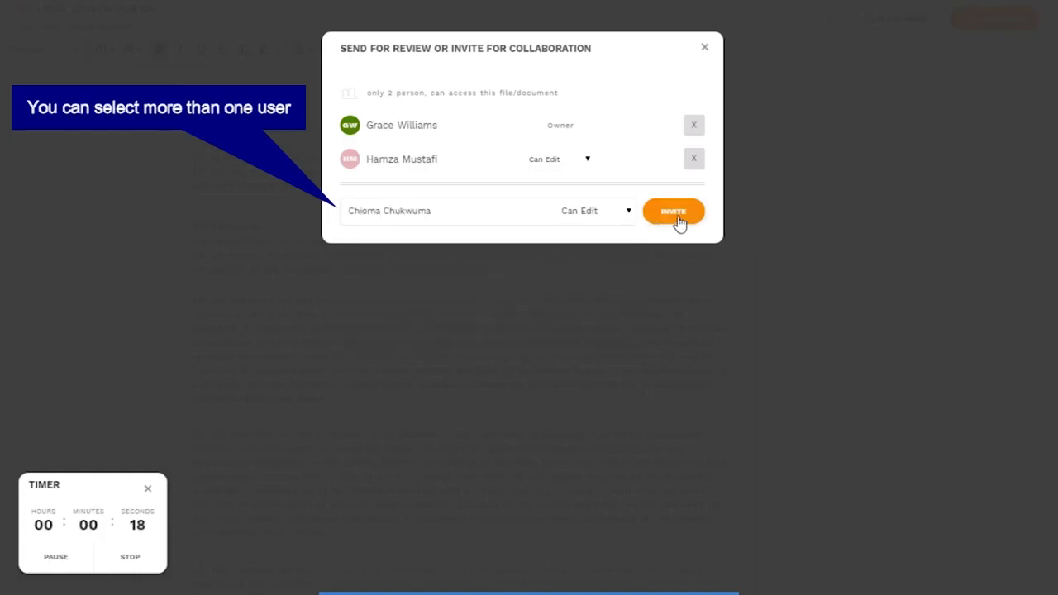
left_click(673, 211)
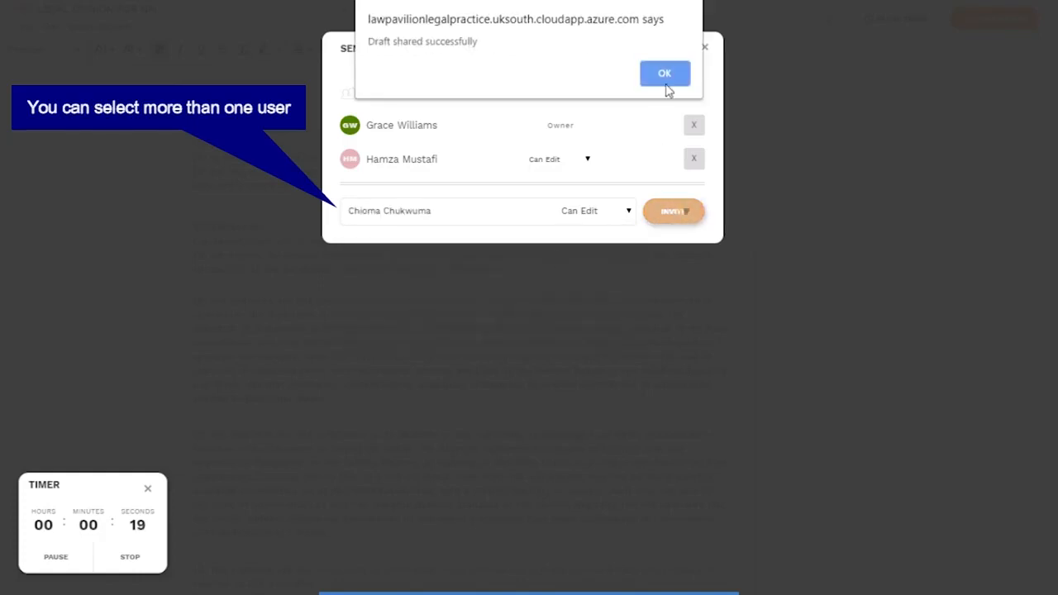
left_click(664, 72)
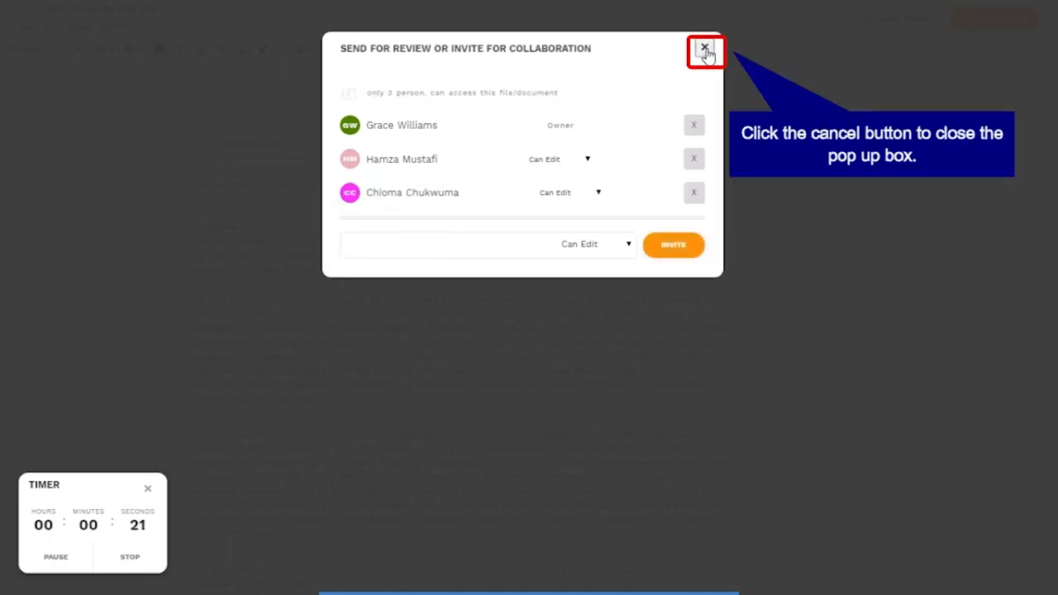
Close the sharing dialog and exit the draft back to the Documents list
left_click(704, 48)
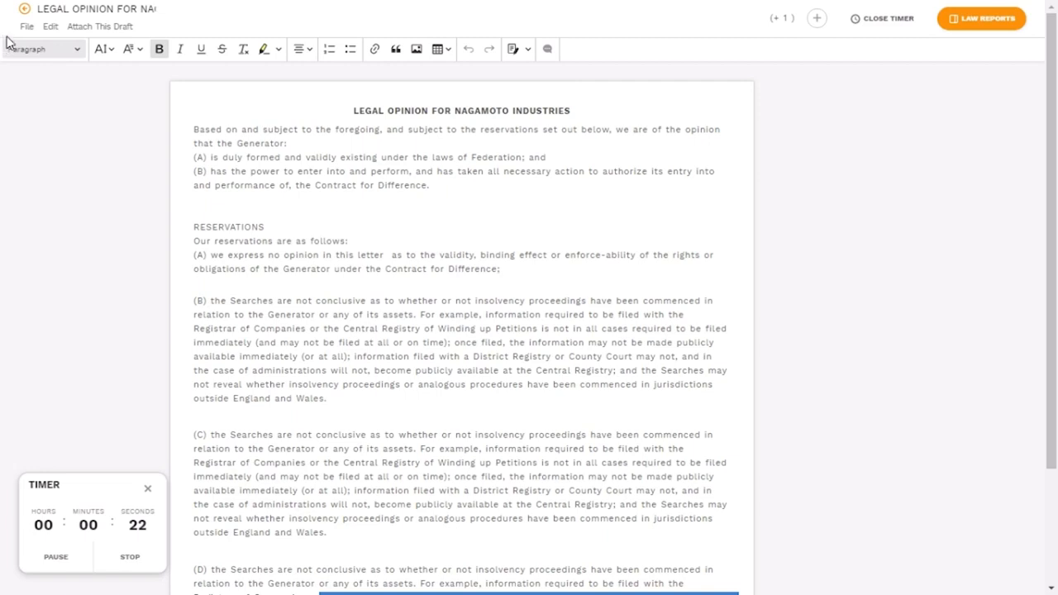
left_click(27, 26)
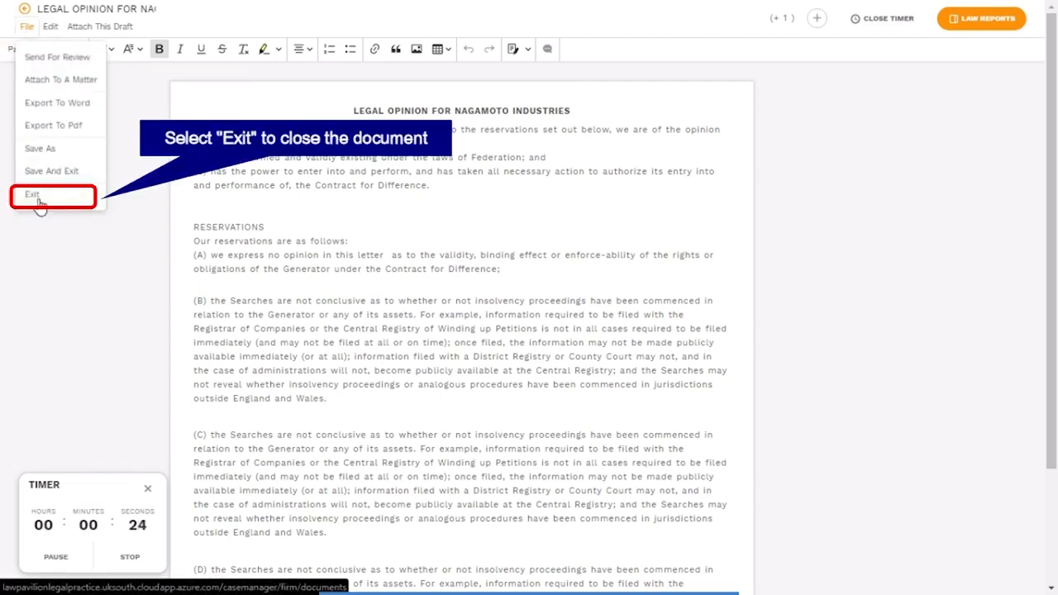
left_click(34, 195)
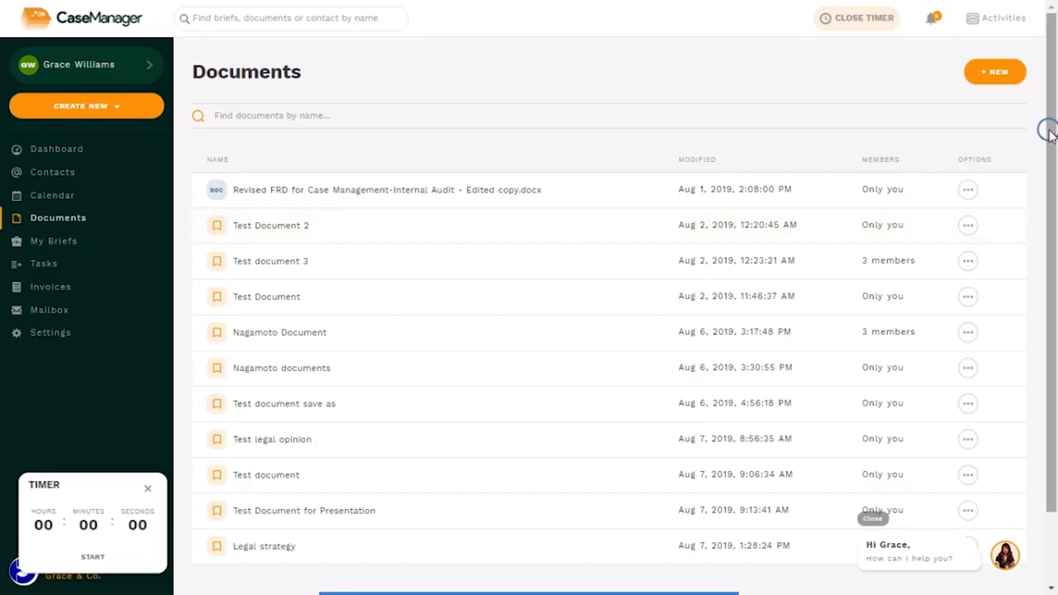
Load more documents and scroll to the Nagamoto legal opinion shared with 3 members
scroll("down", 3)
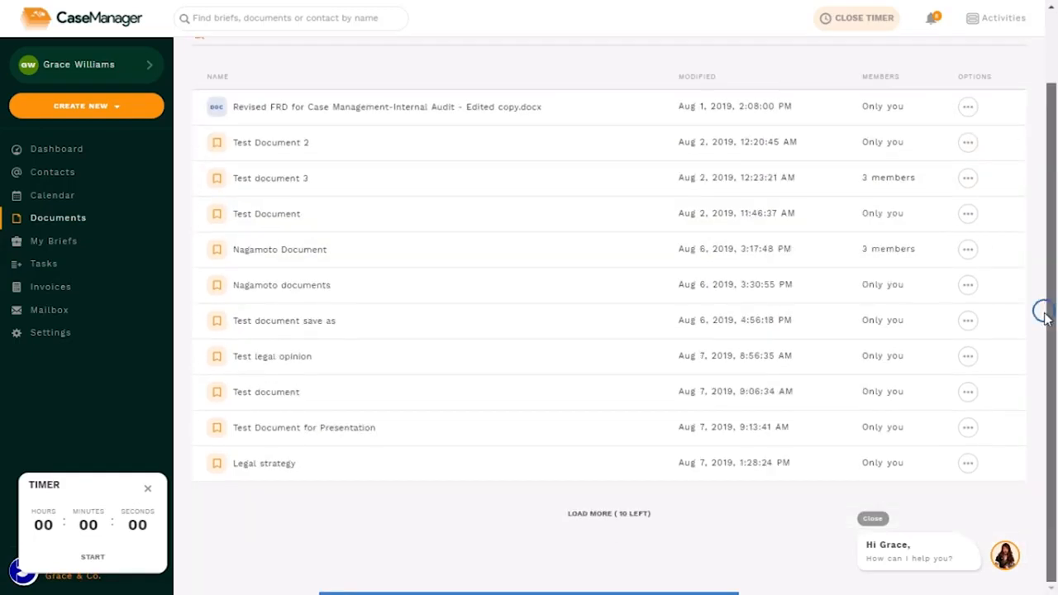
mouse_move(620, 514)
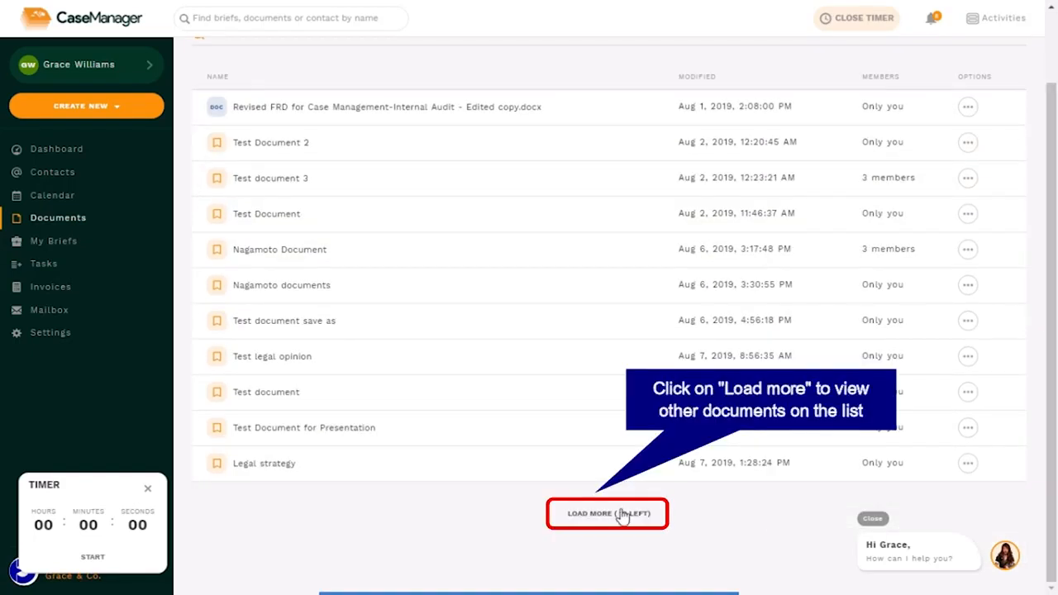
left_click(607, 514)
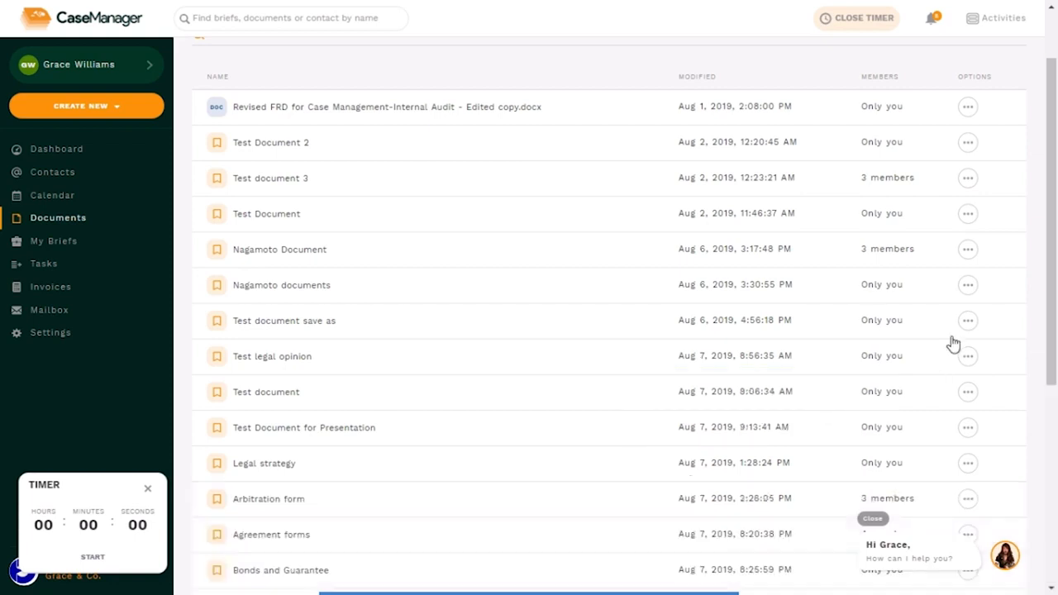
scroll("down", 3)
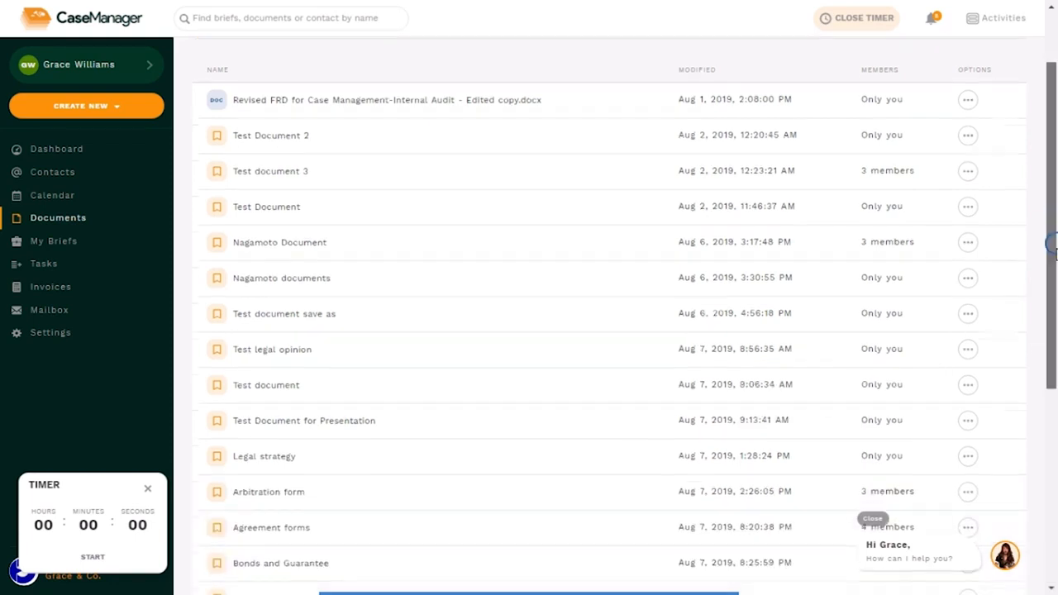
scroll("down", 3)
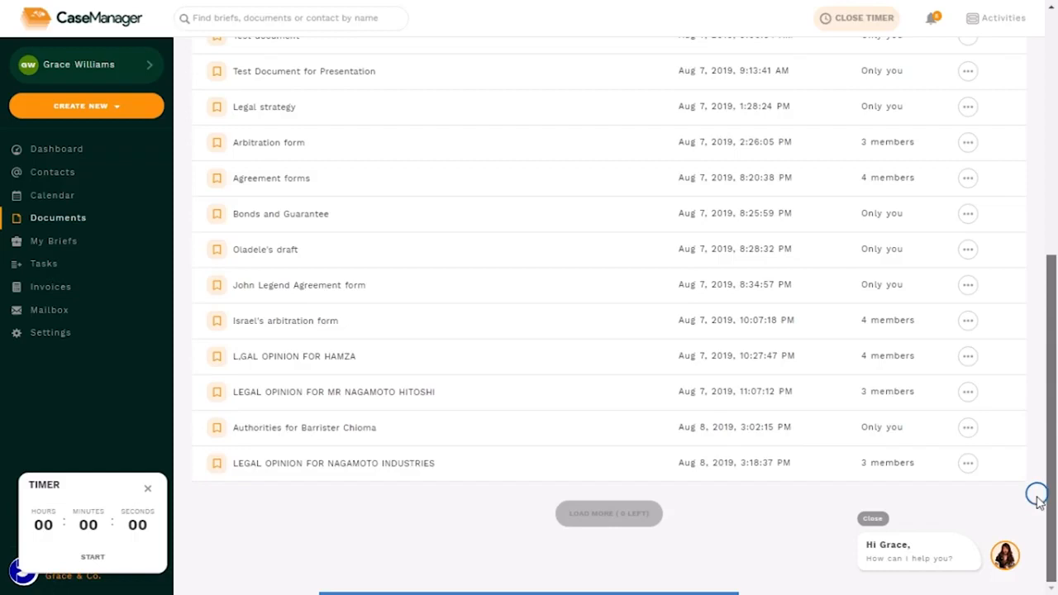
mouse_move(847, 450)
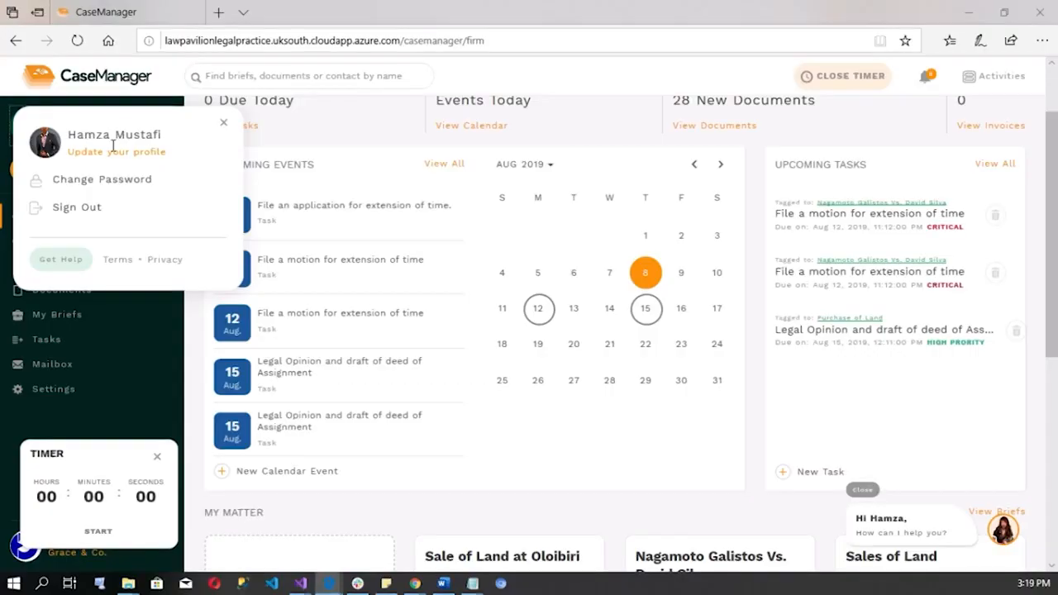
mouse_move(58, 426)
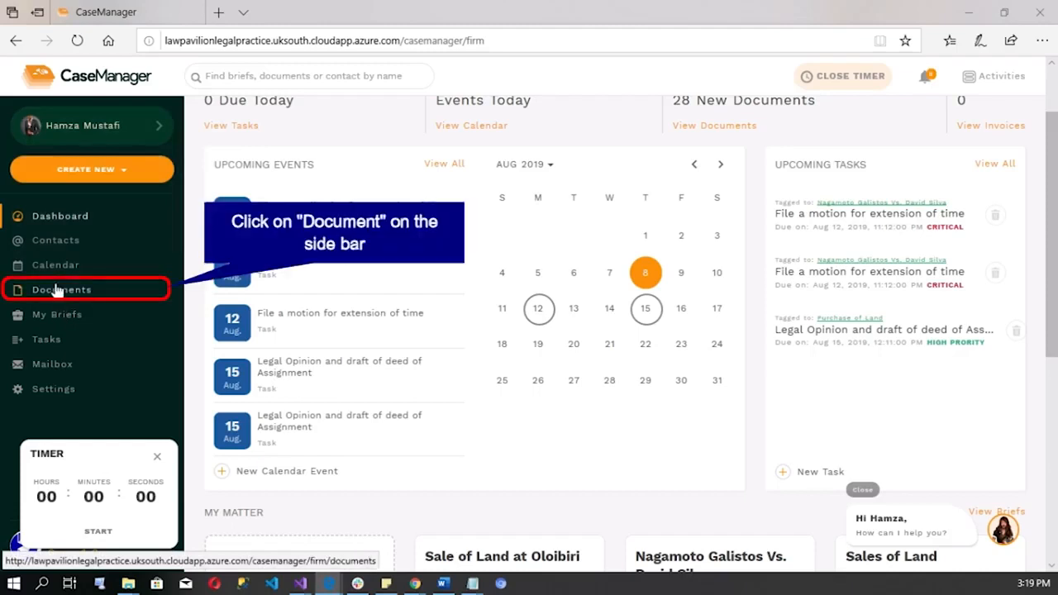
As reviewer Hamza, go to Documents and open LEGAL OPINION FOR NAGAMOTO INDUSTRIES
left_click(61, 289)
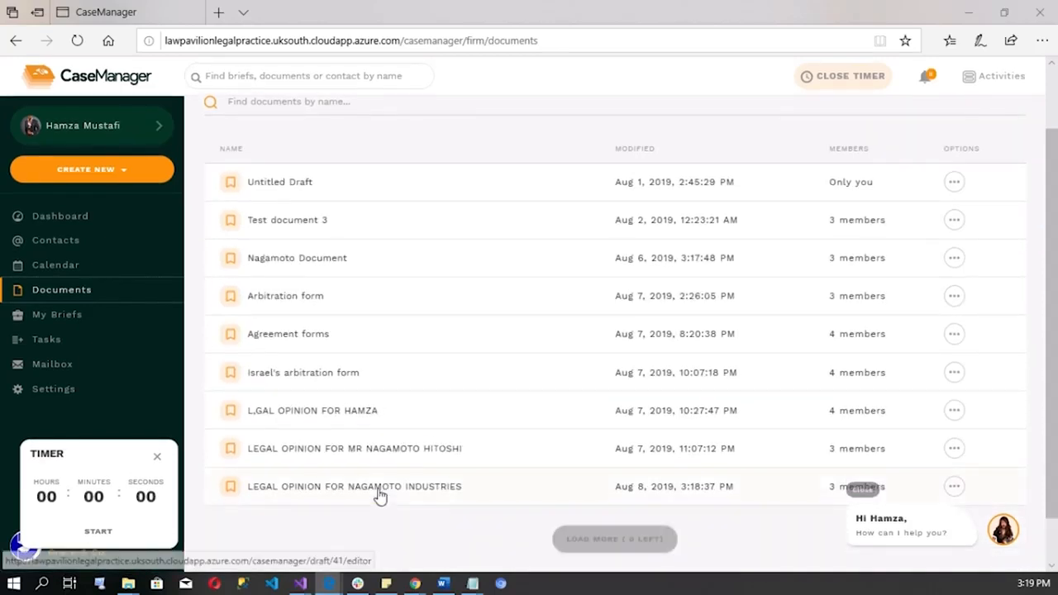
left_click(354, 486)
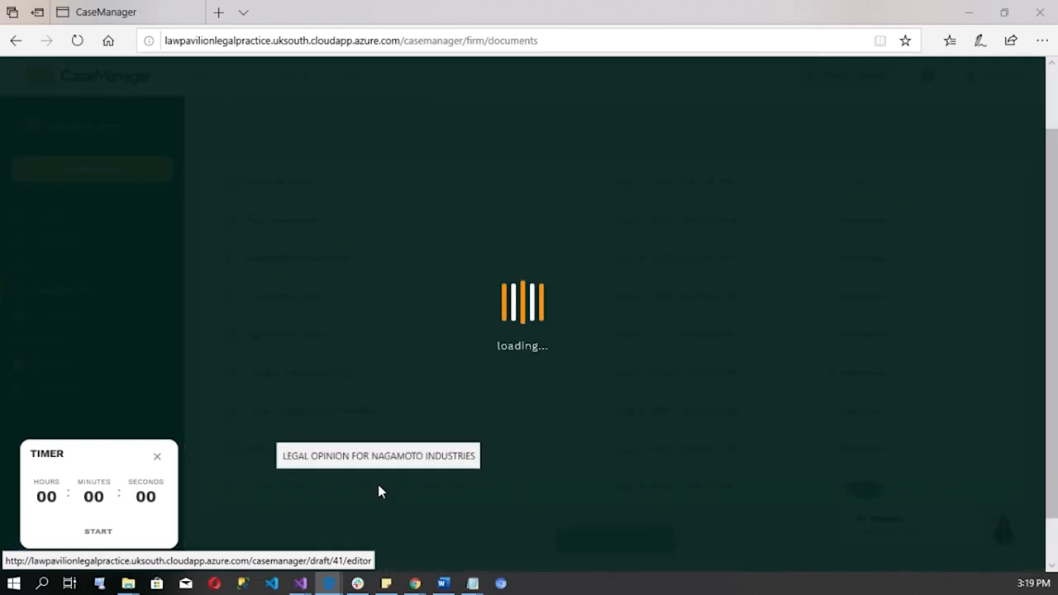